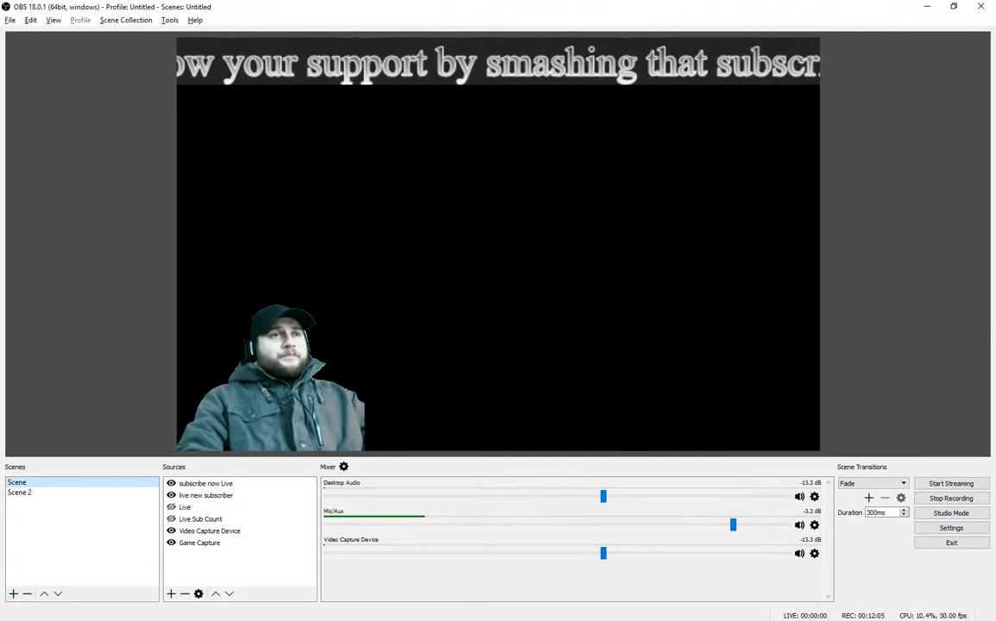
# - Add a new scene with the default name Scene 3
pyautogui.click(13, 594)
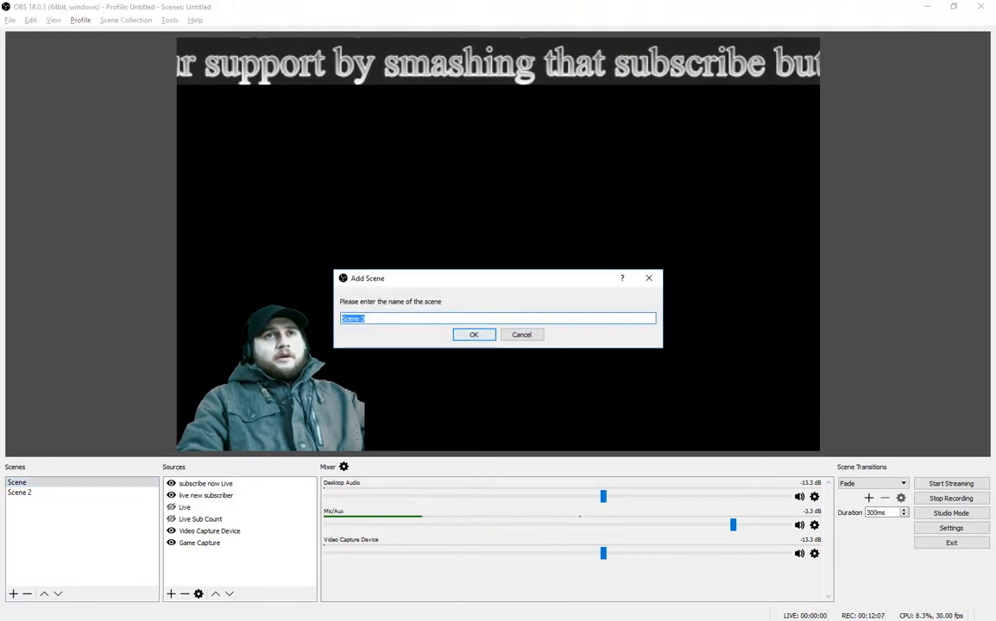
pyautogui.click(473, 335)
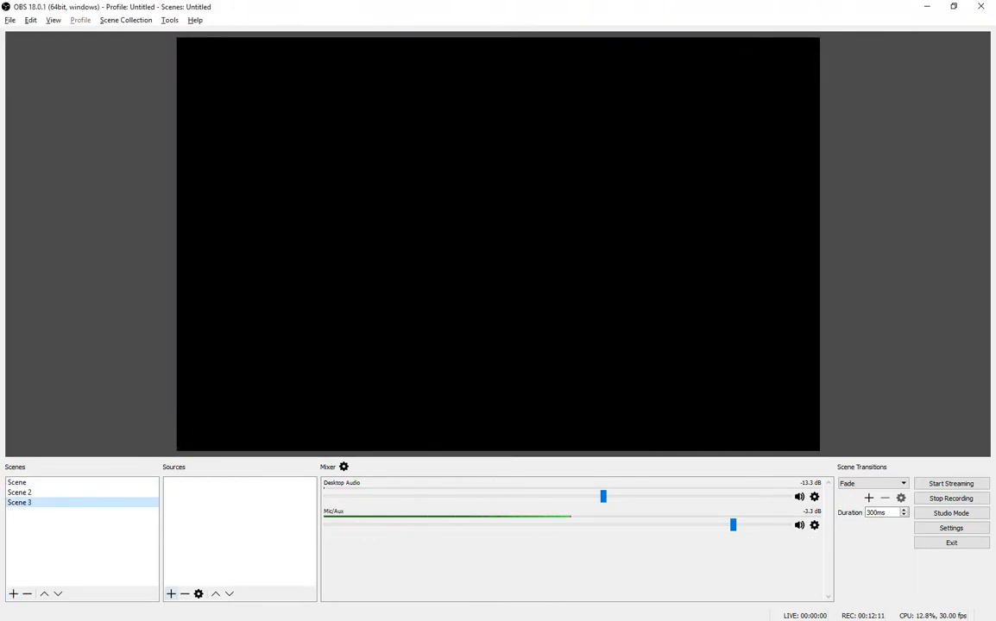
# - Add a Video Capture Device 2 webcam source to Scene 3, then return to the original scene
pyautogui.click(170, 594)
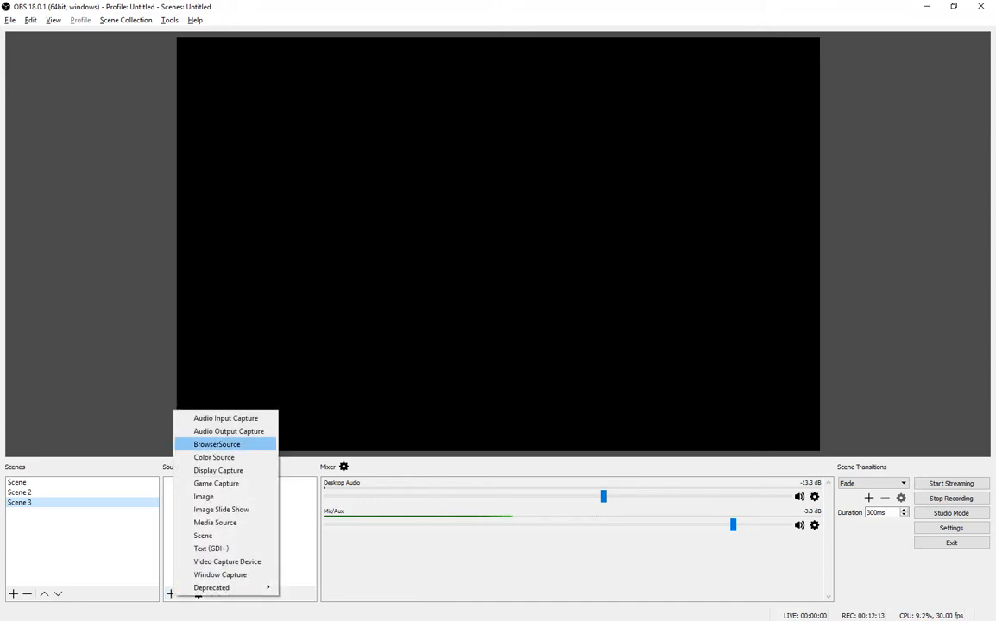
pyautogui.moveTo(220, 509)
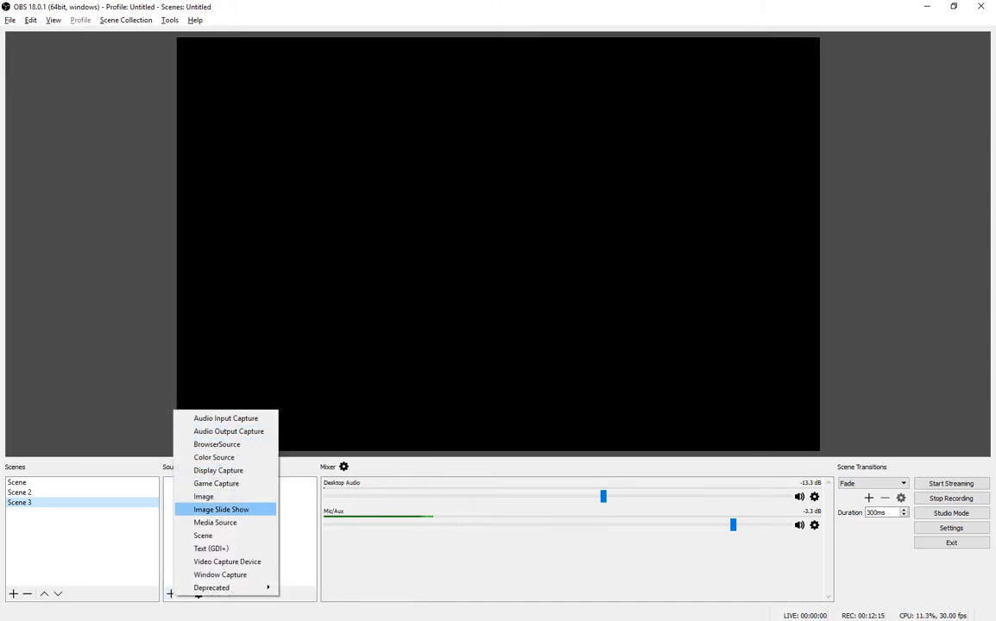
pyautogui.click(226, 562)
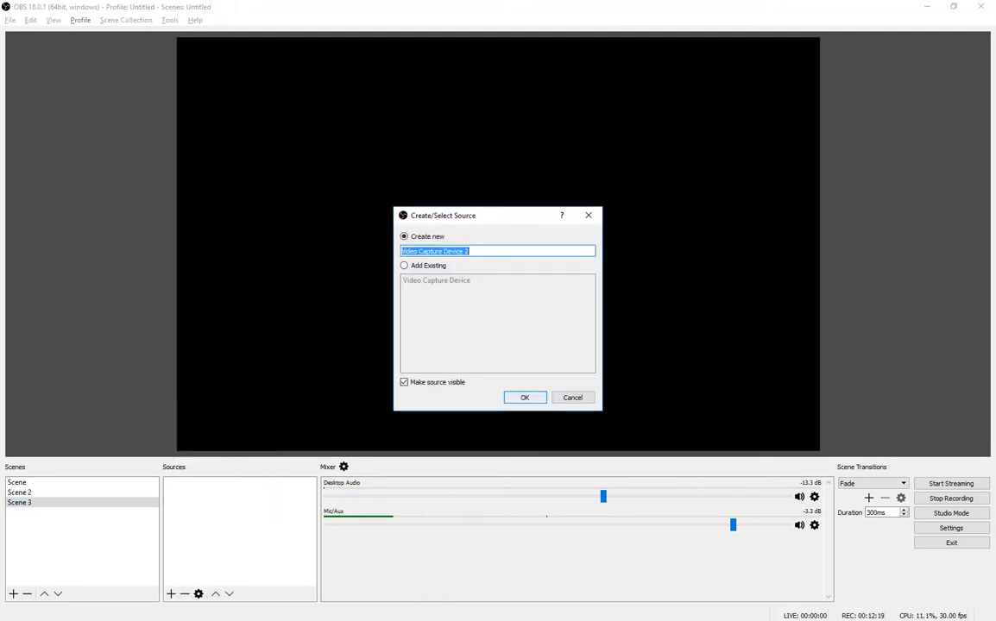
pyautogui.click(524, 397)
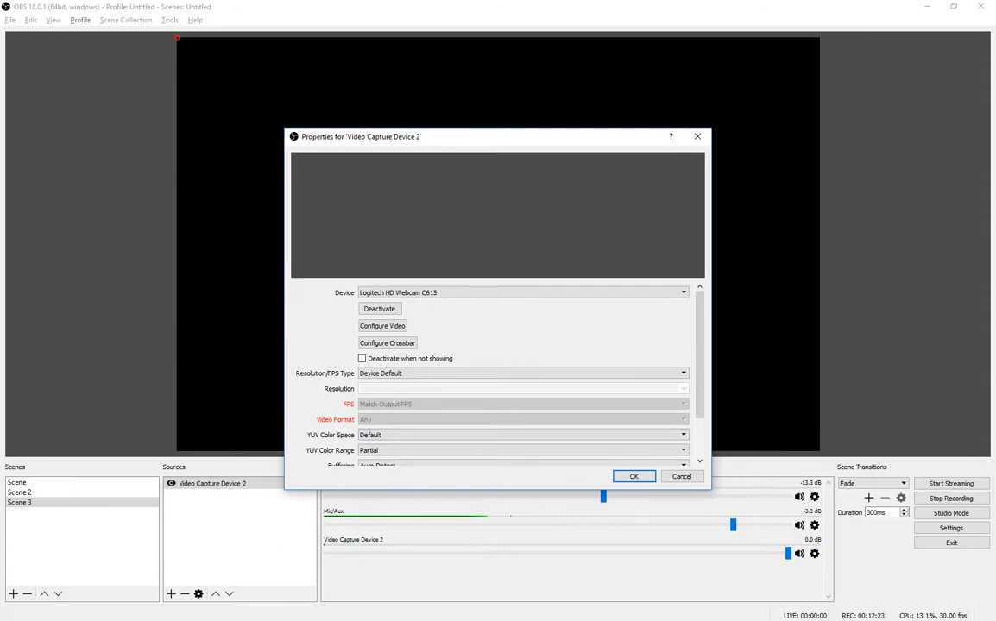
pyautogui.click(522, 434)
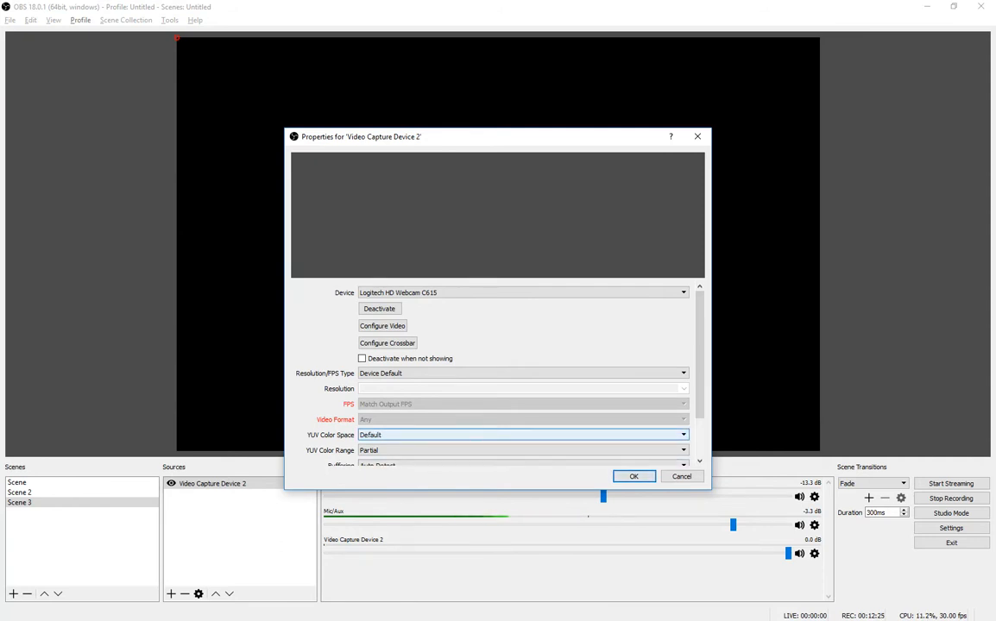
pyautogui.click(634, 476)
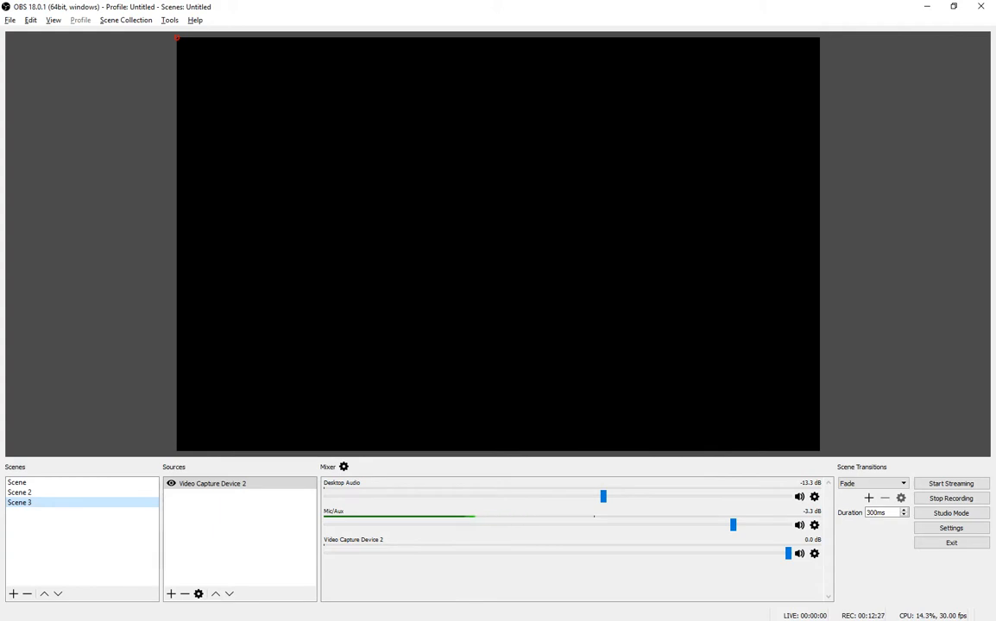
pyautogui.click(212, 483)
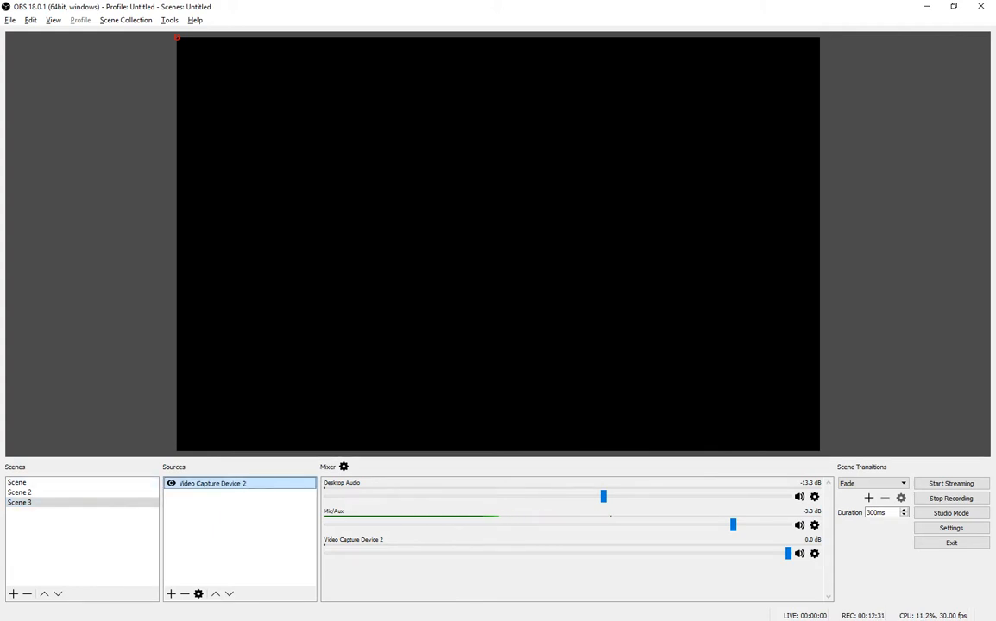
pyautogui.click(16, 482)
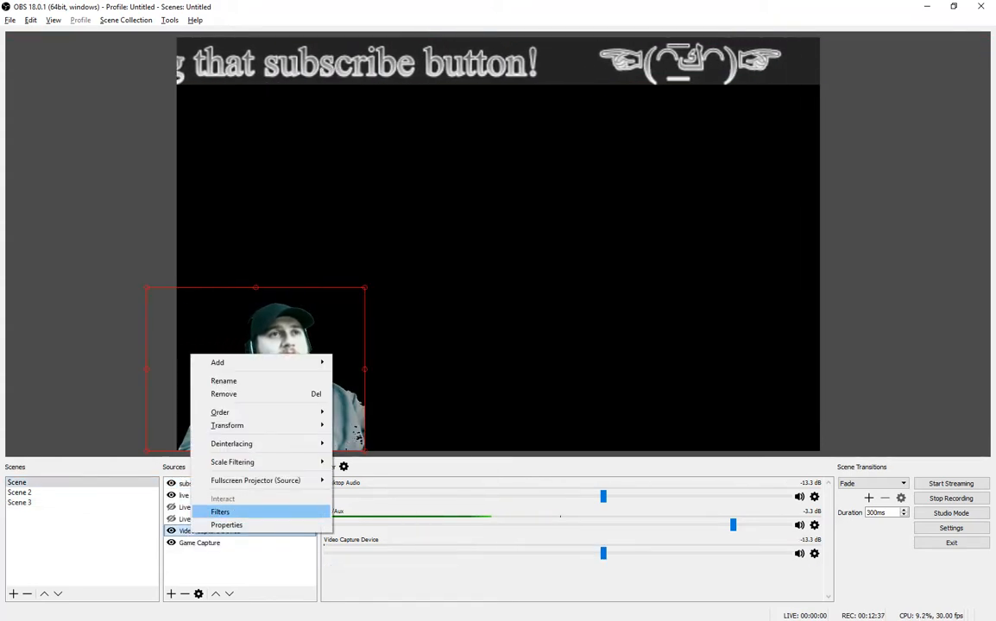
# - Remove the webcam sources from both the original scene and Scene 3
pyautogui.click(224, 393)
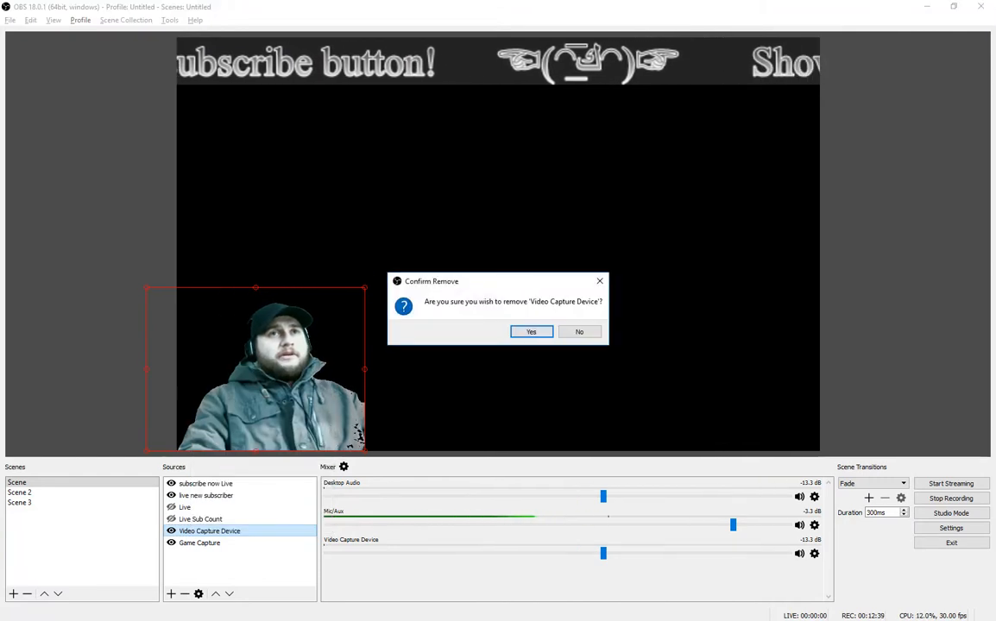
pyautogui.click(531, 331)
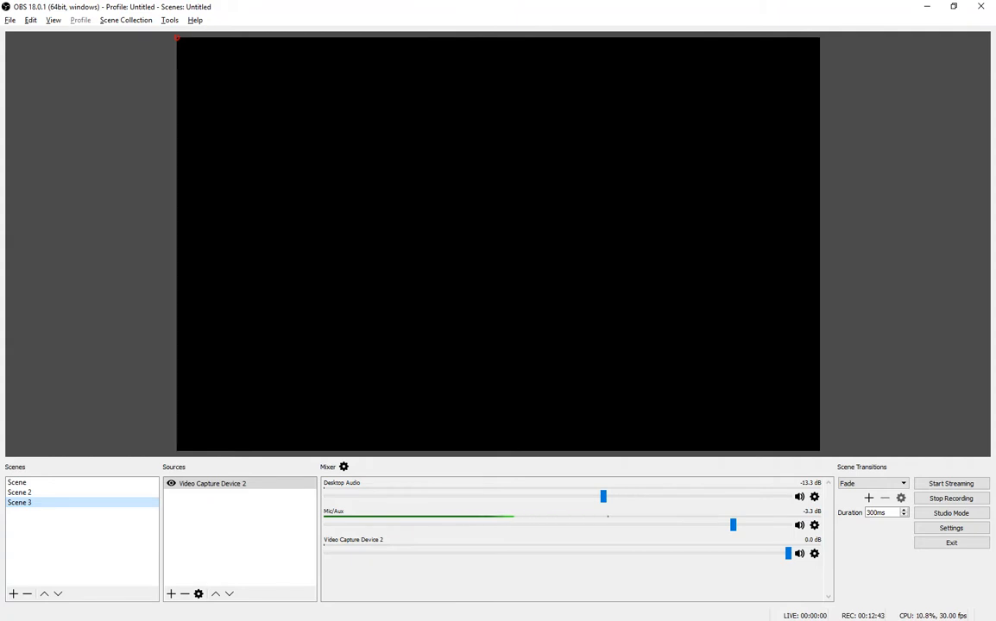
pyautogui.rightClick(213, 483)
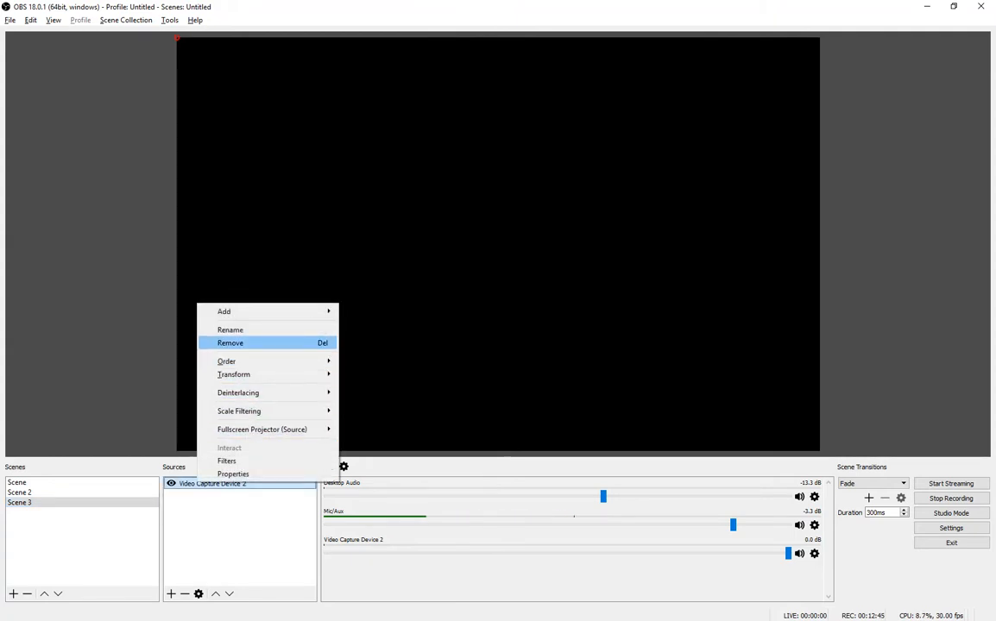
pyautogui.click(231, 343)
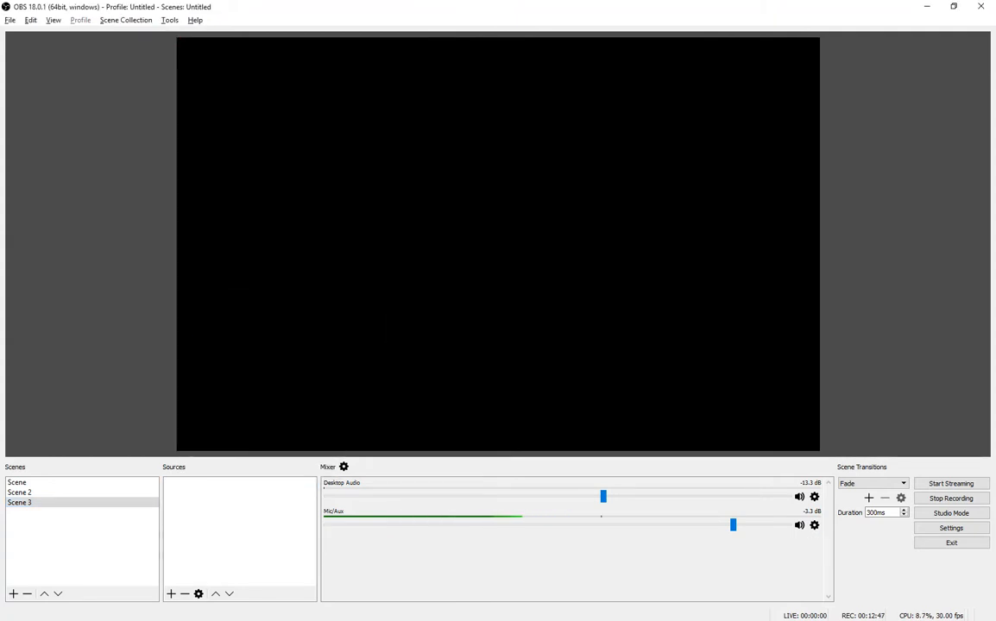
pyautogui.click(171, 593)
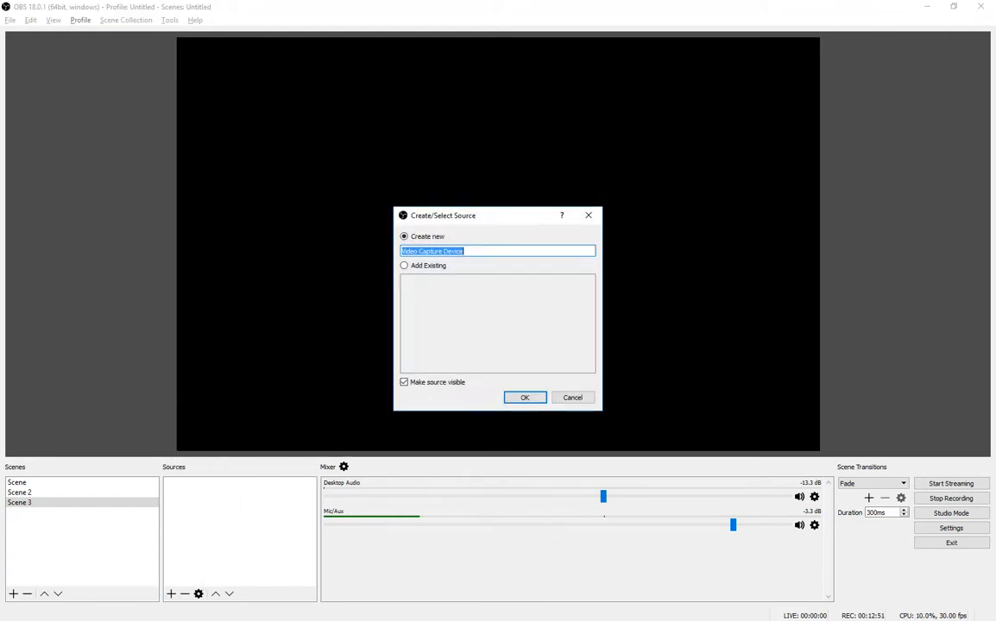
# - Create a new Video Capture Device webcam source in Scene 3 with default settings
pyautogui.click(524, 398)
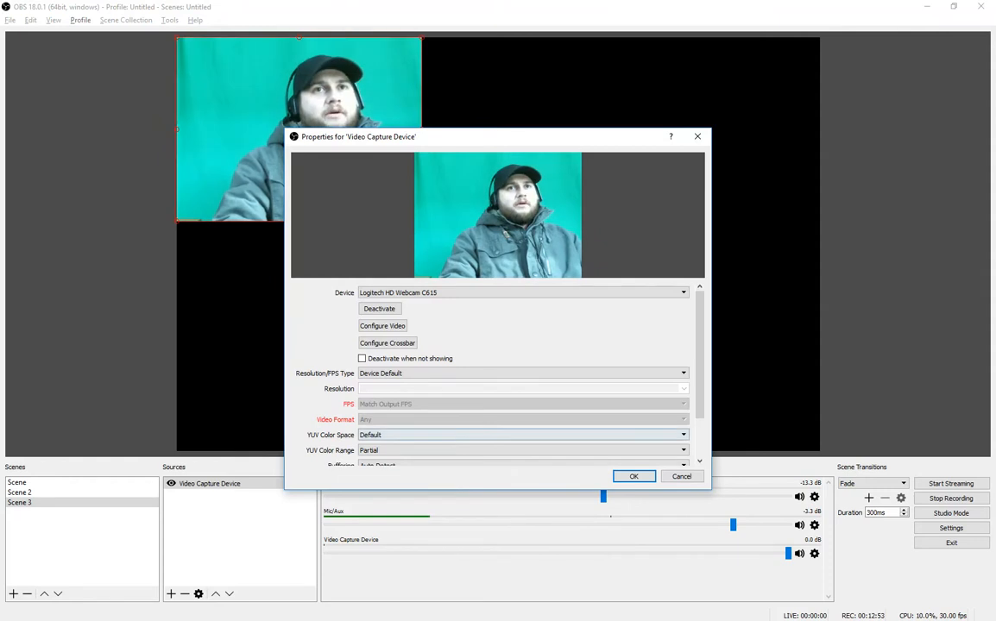
pyautogui.click(633, 476)
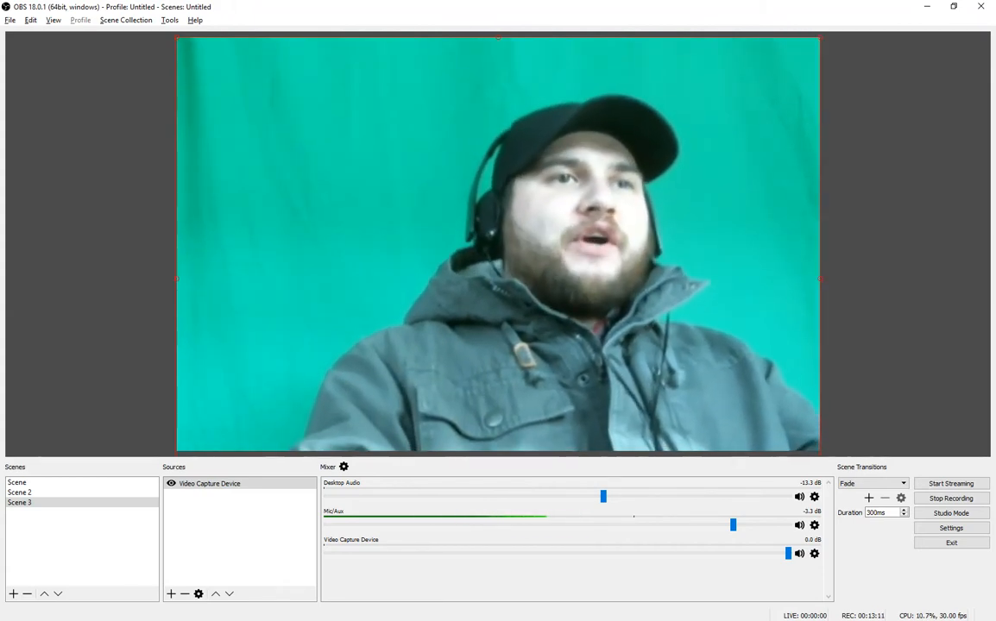
# - Add a Chroma Key effect filter named GreenScreen to the webcam source's filters
pyautogui.rightClick(209, 483)
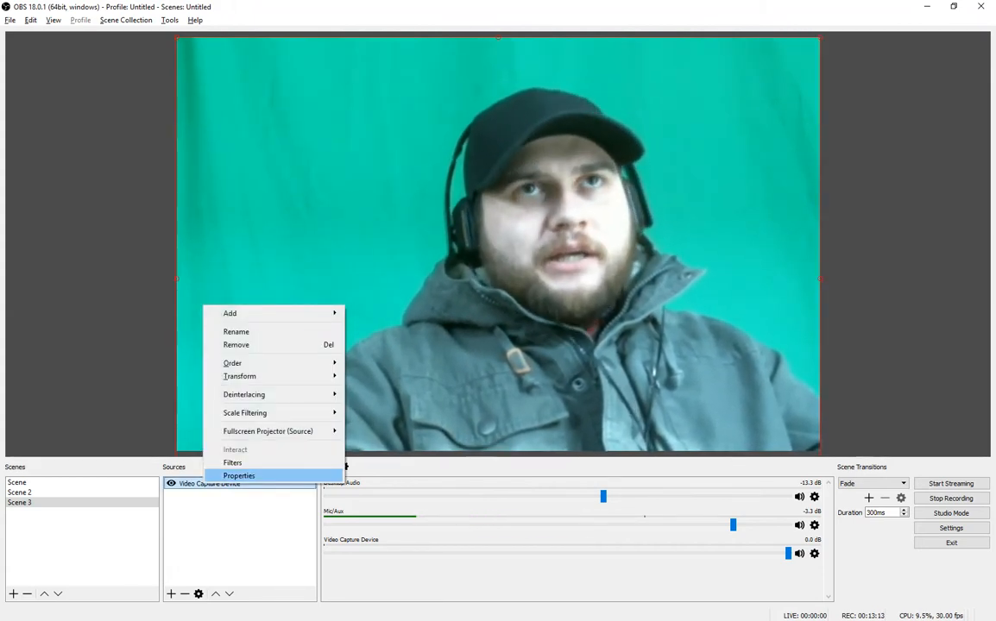
pyautogui.moveTo(232, 462)
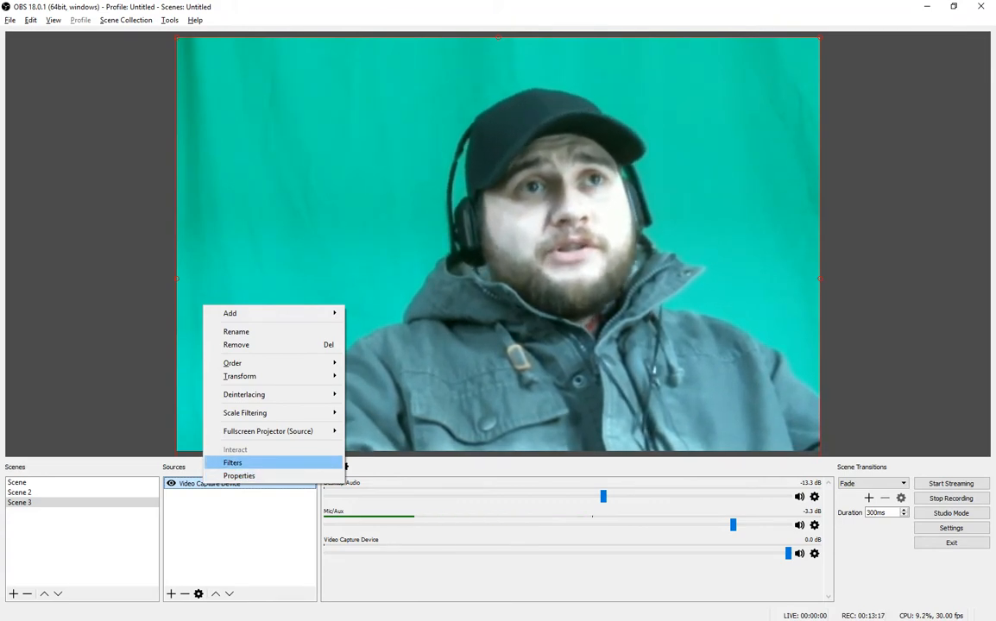
pyautogui.click(232, 462)
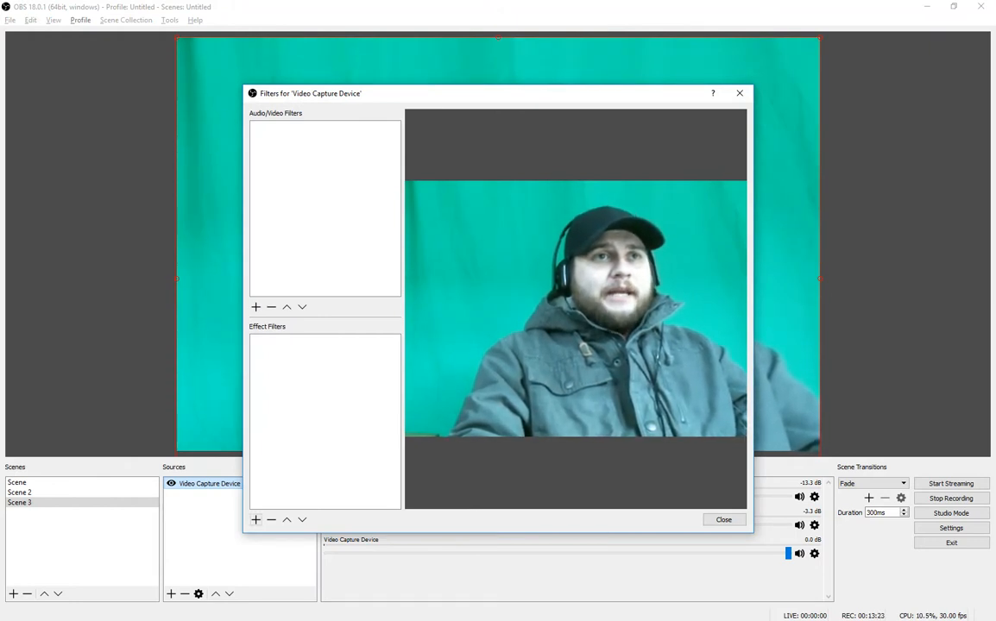
pyautogui.click(256, 520)
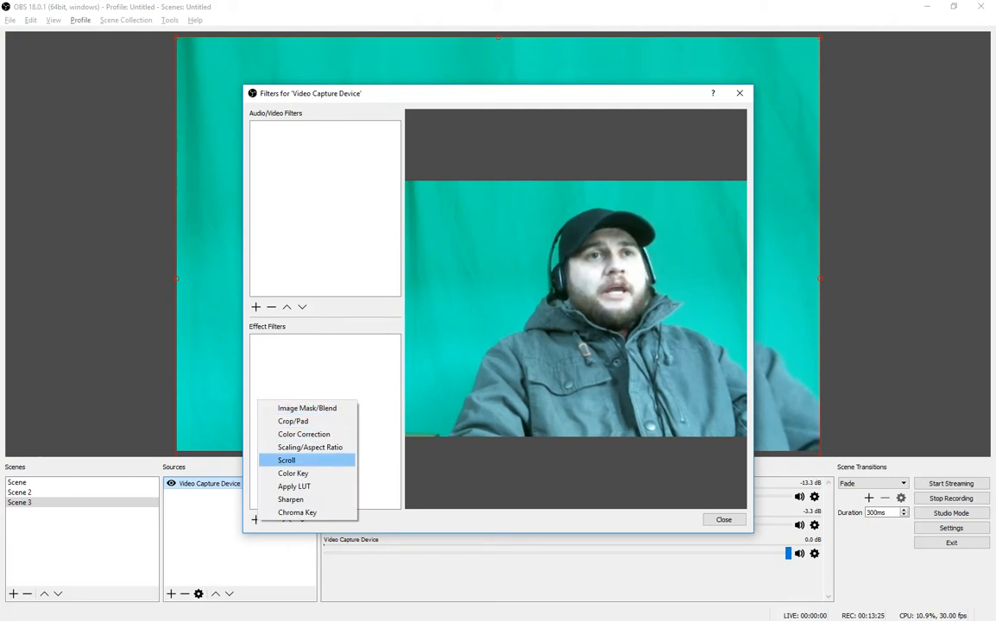
pyautogui.click(297, 512)
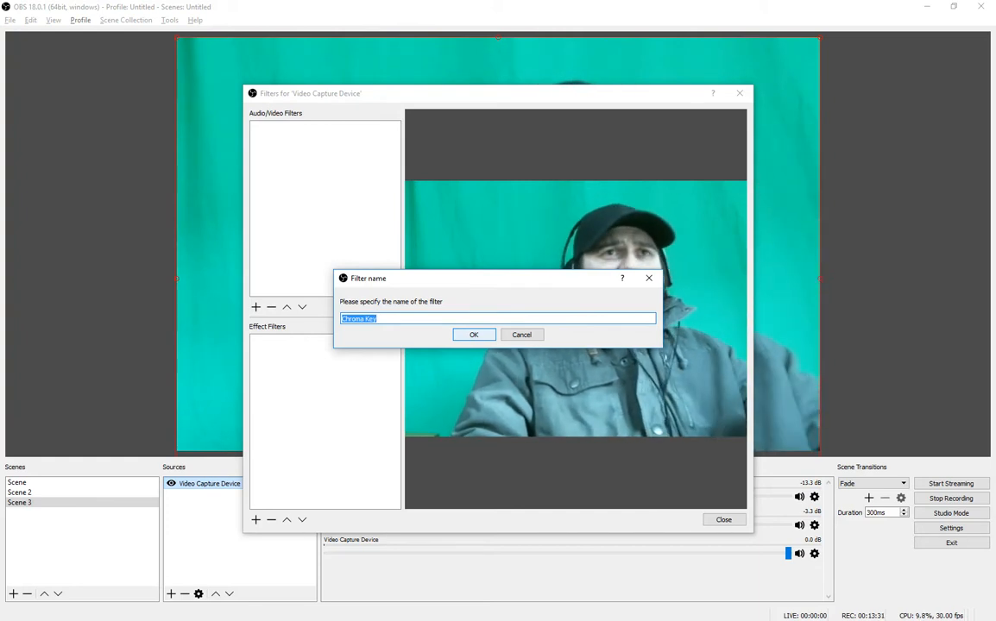
pyautogui.write('GreenScreen')
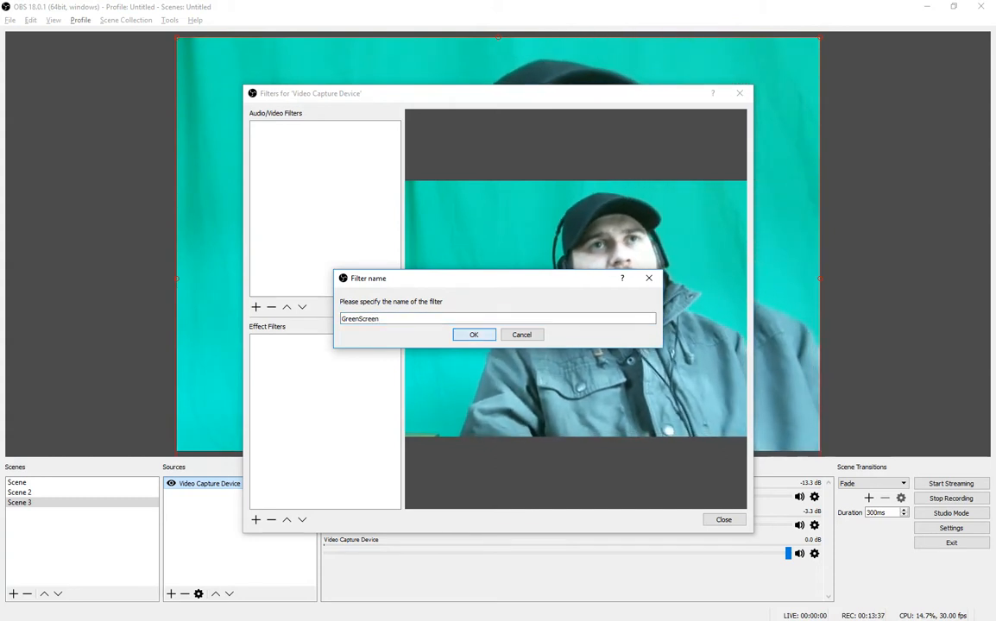
# - Create the GreenScreen filter, set spill reduction to 1 and lower similarity
pyautogui.click(473, 334)
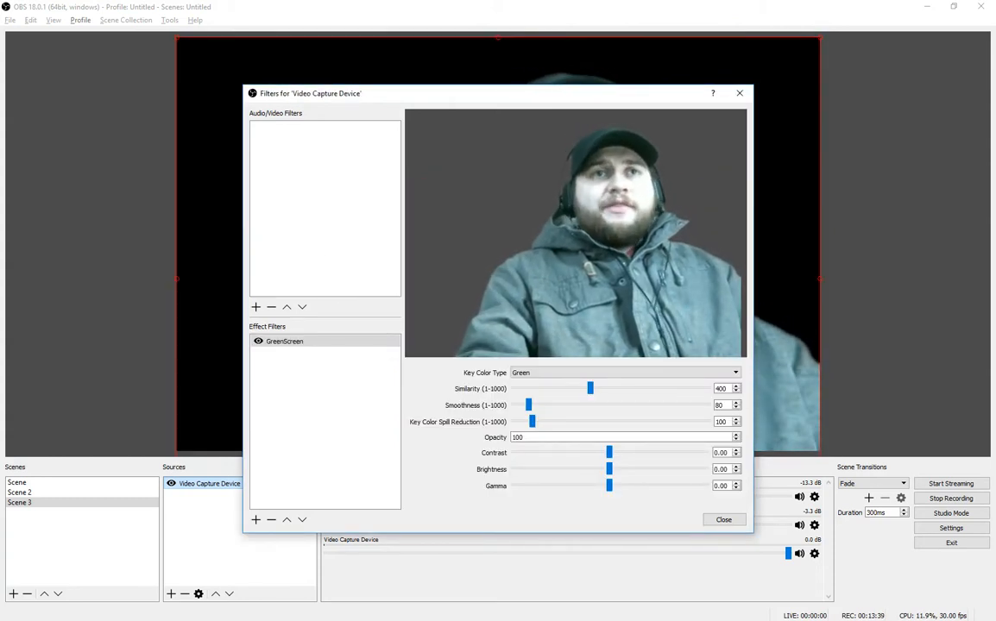
pyautogui.moveTo(531, 422); pyautogui.dragTo(514, 422)
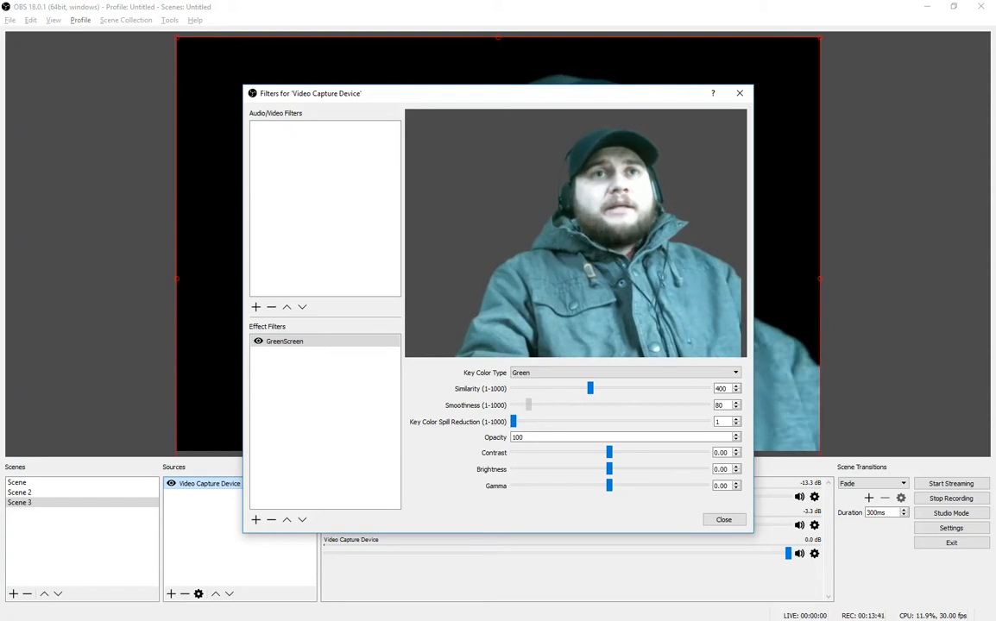
pyautogui.moveTo(589, 389); pyautogui.dragTo(514, 388)
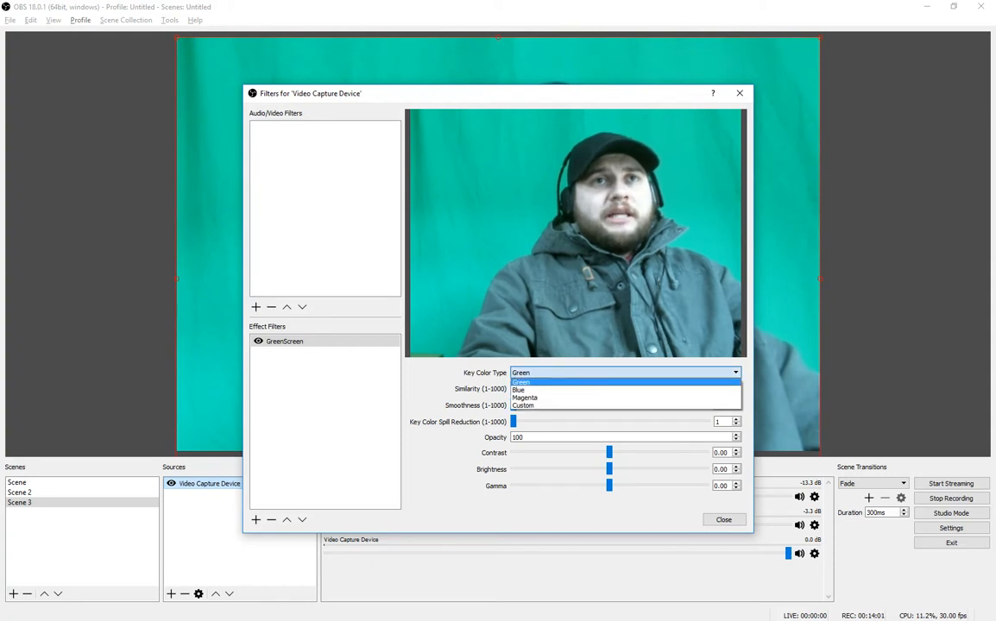
pyautogui.moveTo(524, 406)
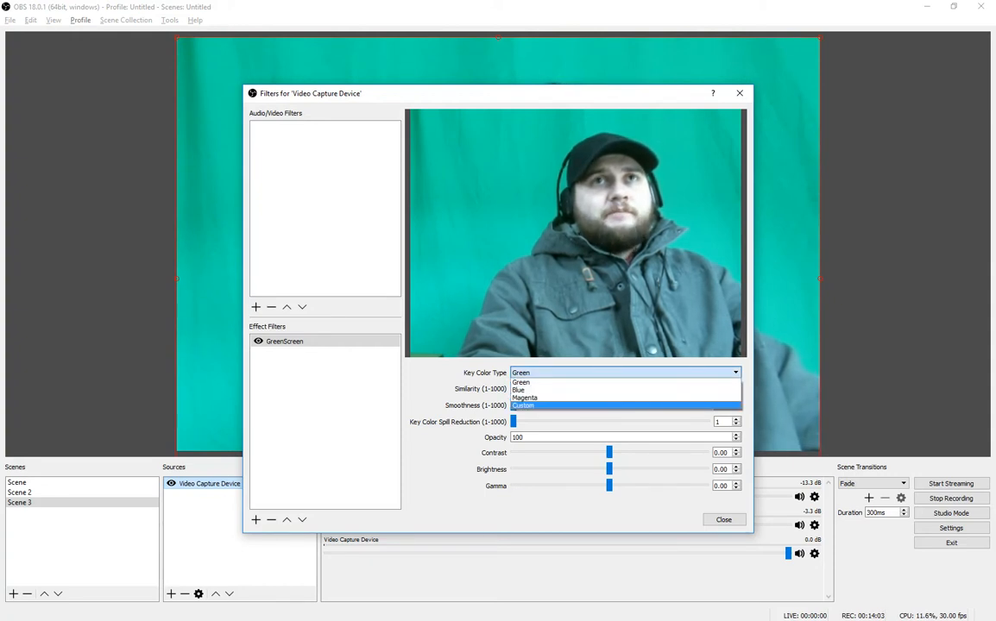
# - Set the key colour type to Custom, using a teal colour sampled from the backdrop
pyautogui.click(524, 406)
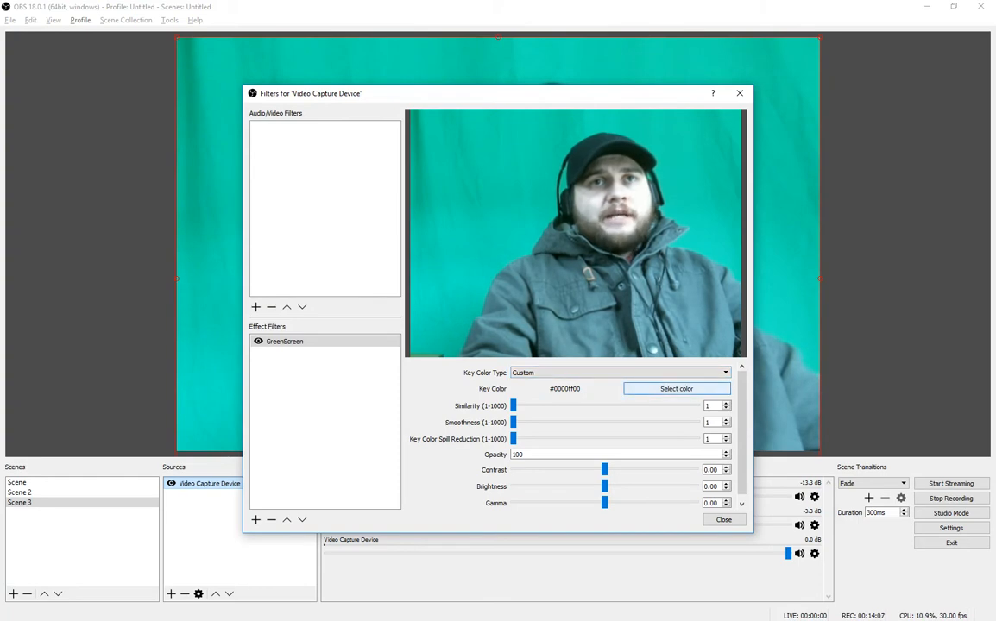
pyautogui.click(676, 388)
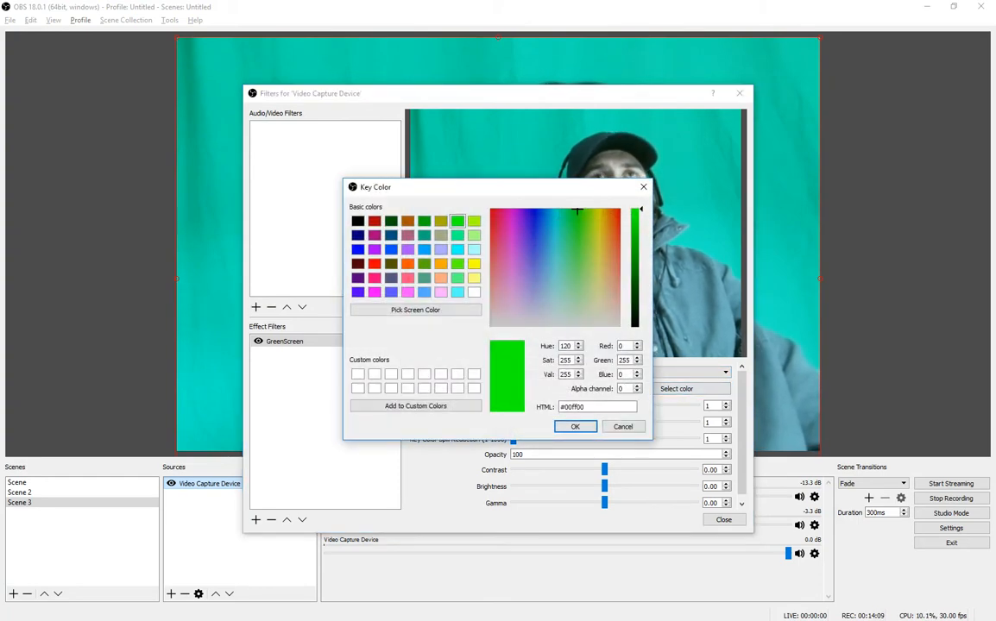
pyautogui.moveTo(496, 186); pyautogui.dragTo(276, 113)
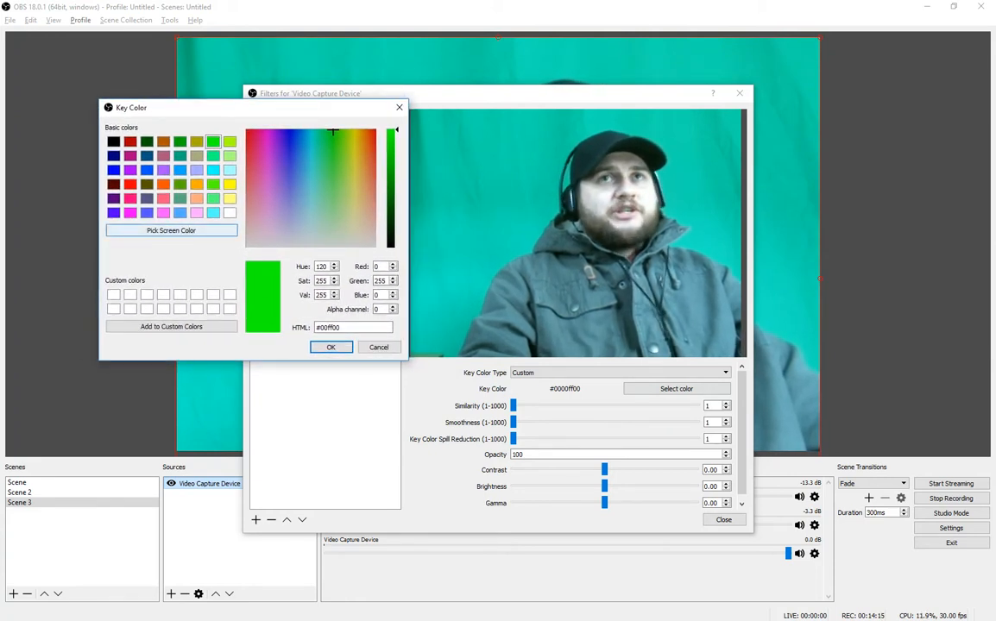
pyautogui.click(171, 229)
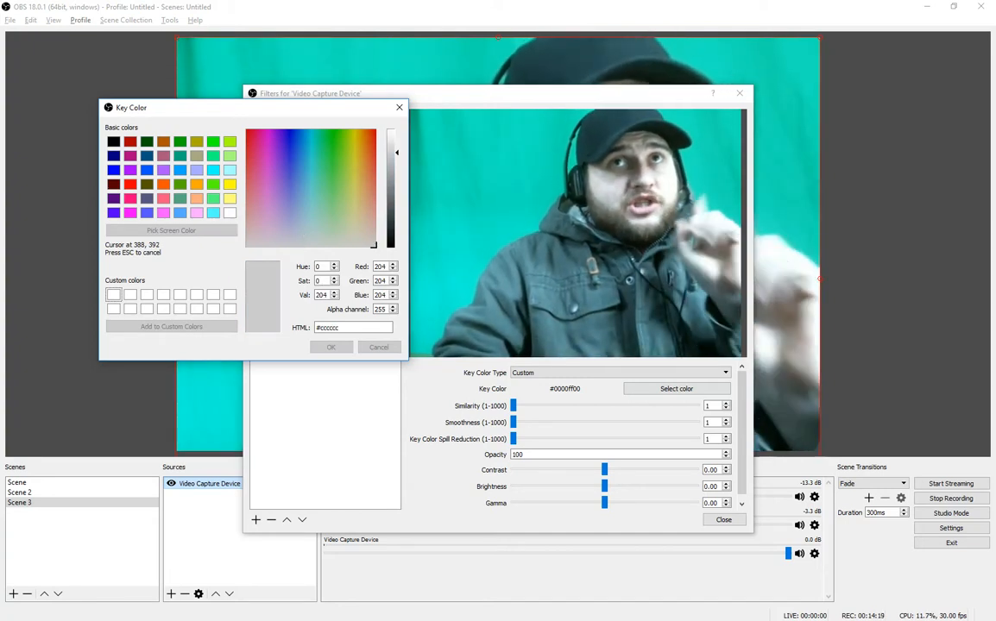
pyautogui.click(315, 136)
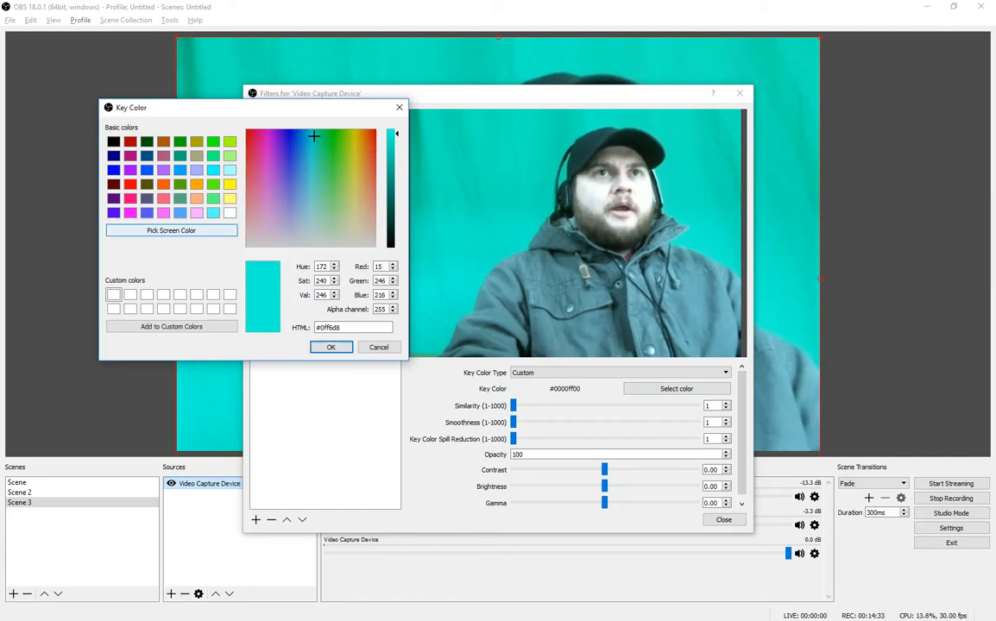
pyautogui.click(331, 347)
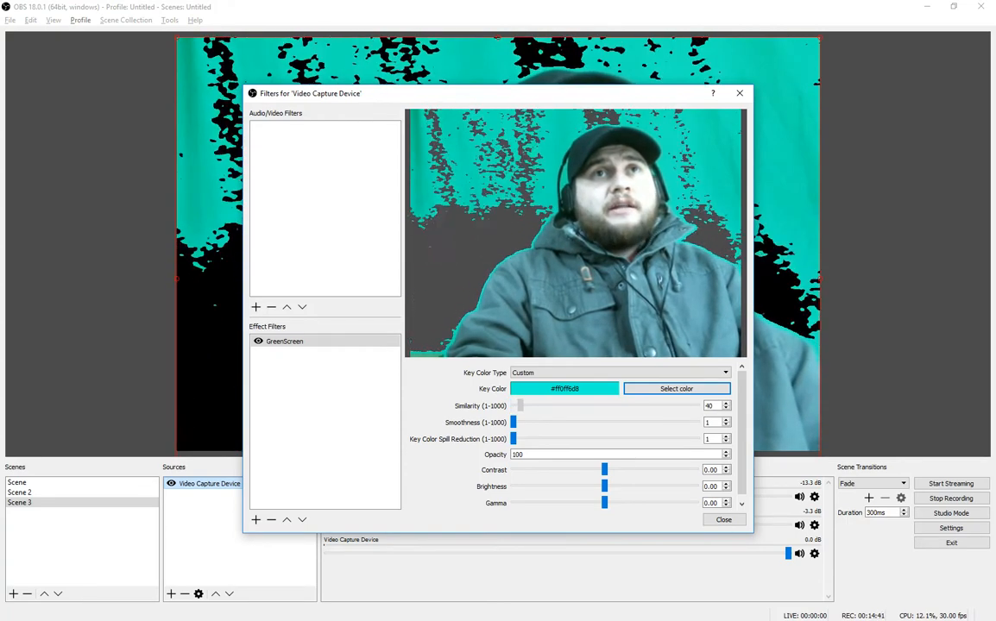
# - Tune similarity to 260 to black out the backdrop, testing smoothness and restoring it to 1
pyautogui.moveTo(518, 405); pyautogui.dragTo(552, 406)
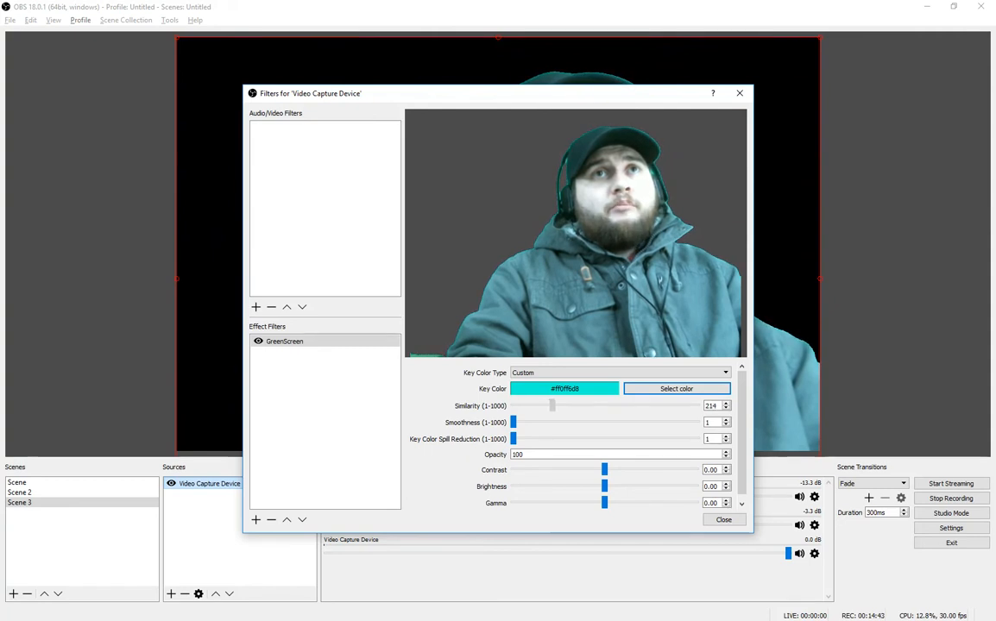
pyautogui.moveTo(552, 405); pyautogui.dragTo(560, 405)
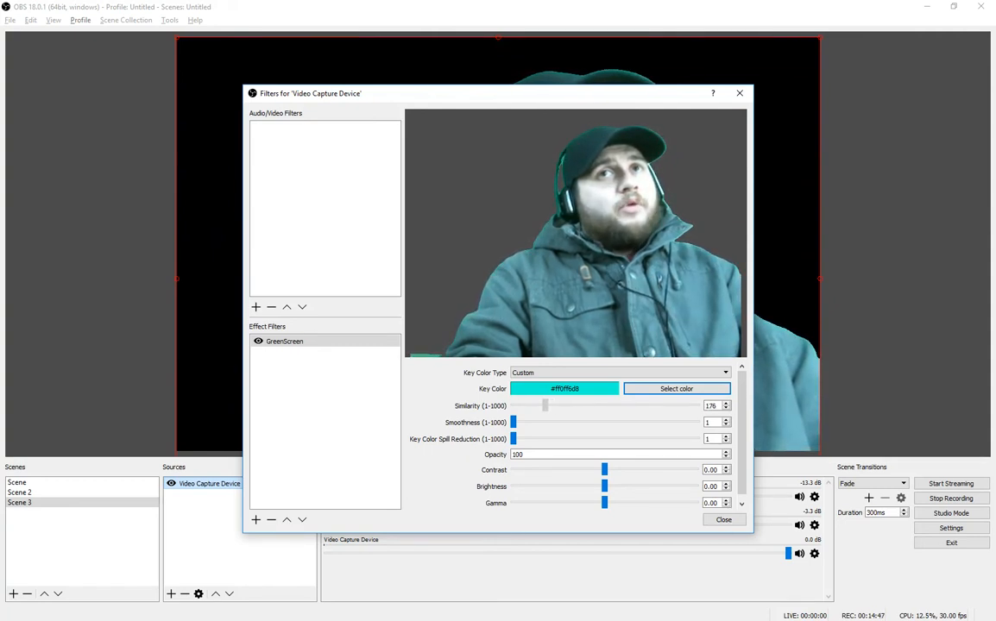
pyautogui.moveTo(544, 405); pyautogui.dragTo(542, 406)
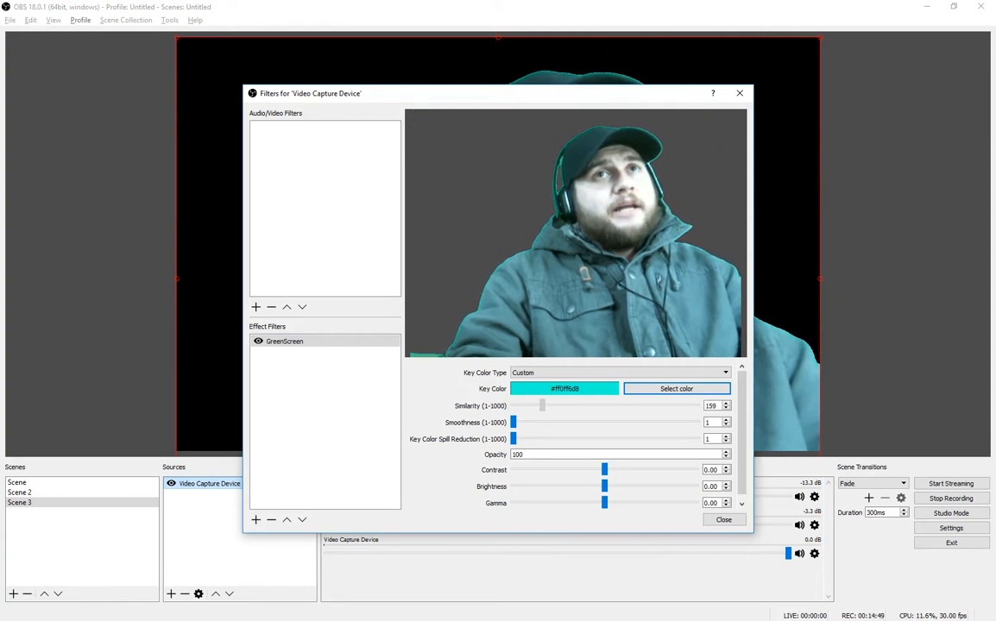
pyautogui.moveTo(542, 406); pyautogui.dragTo(561, 406)
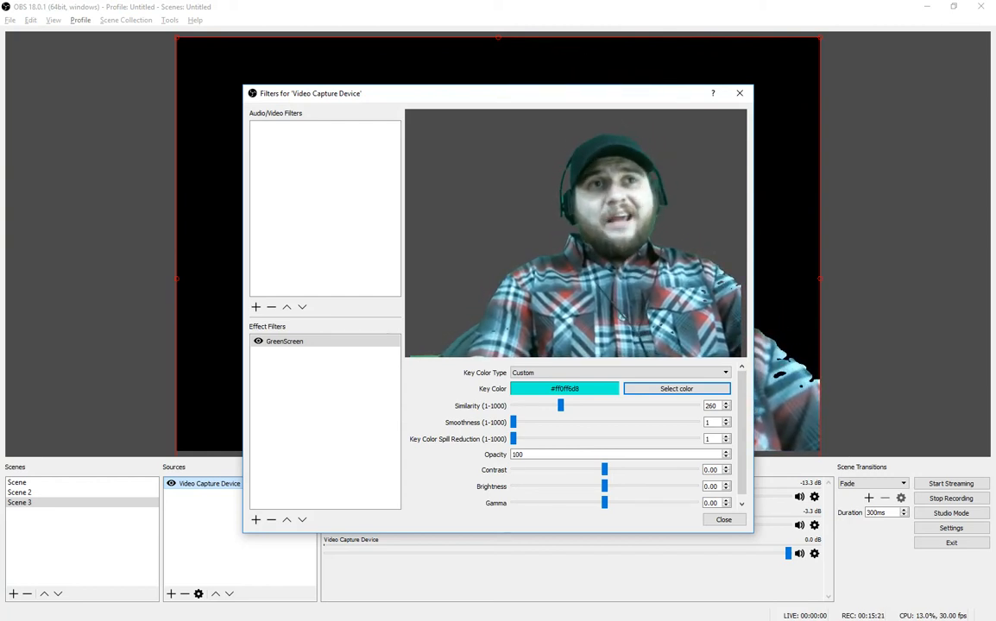
pyautogui.moveTo(513, 422); pyautogui.dragTo(522, 422)
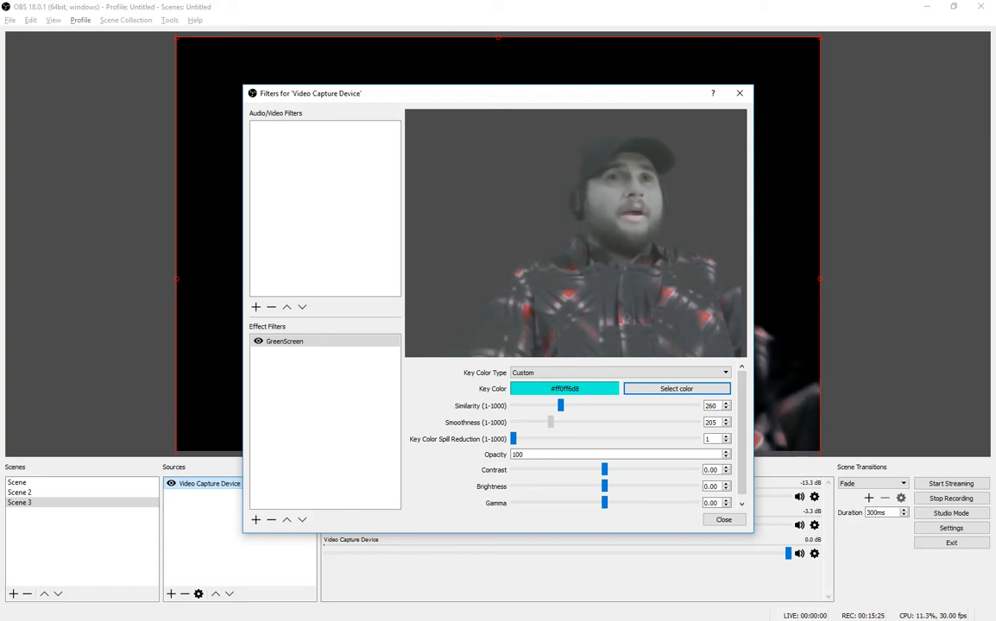
pyautogui.moveTo(551, 422); pyautogui.dragTo(513, 422)
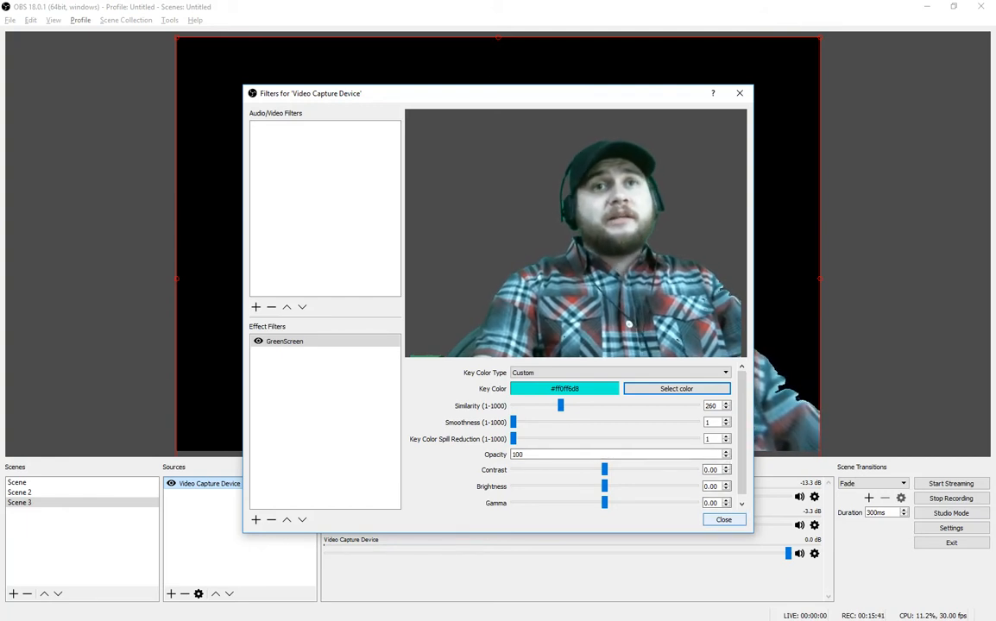
# - Close the filters window and move the keyed webcam subject to the canvas's lower-left
pyautogui.click(723, 519)
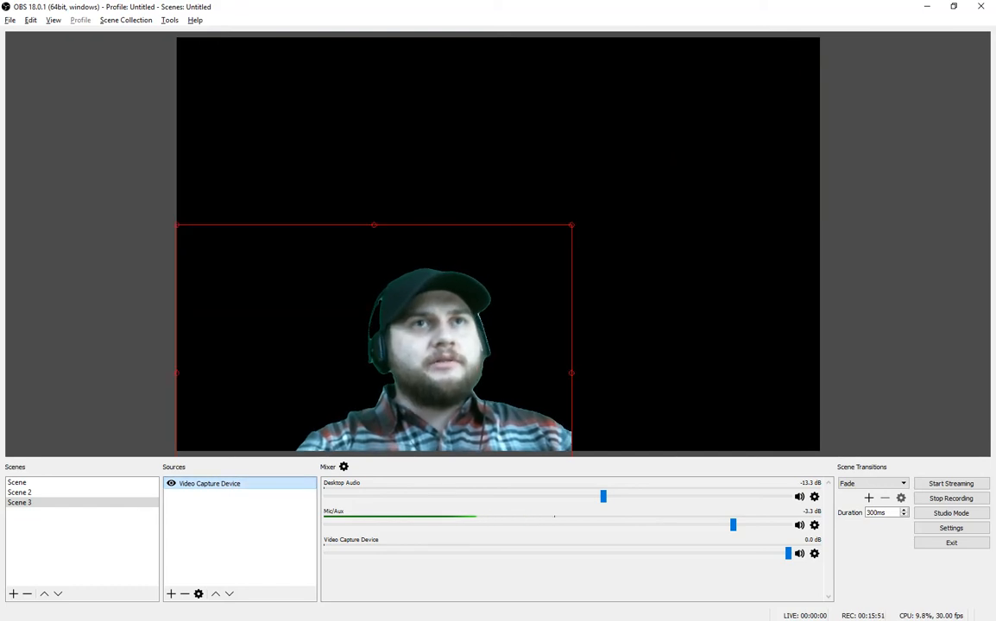
pyautogui.moveTo(373, 336); pyautogui.dragTo(285, 302)
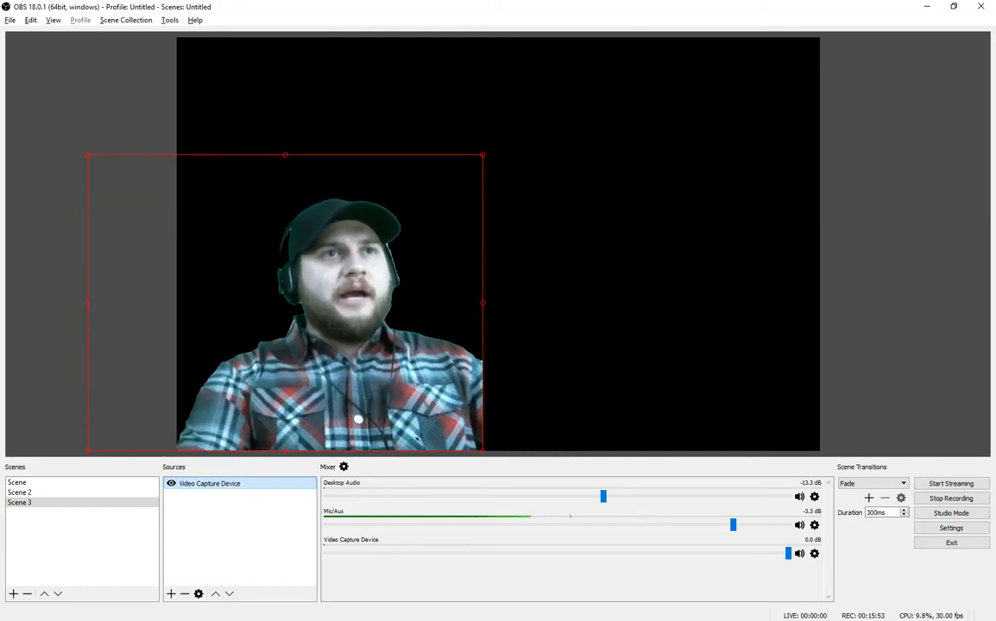